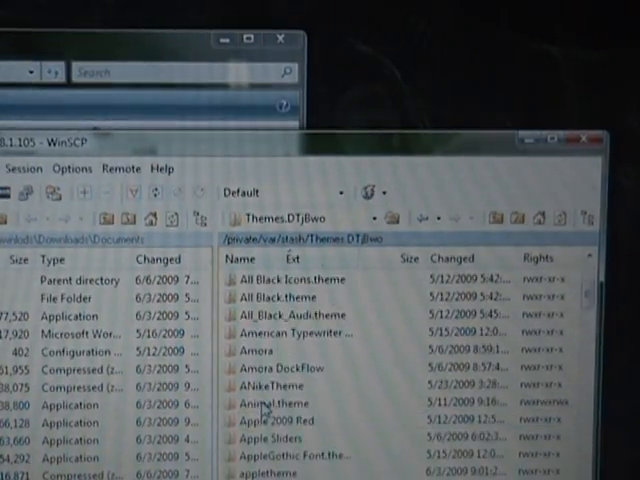
{"action": "scroll", "scroll_direction": "down", "scroll_amount": 3}
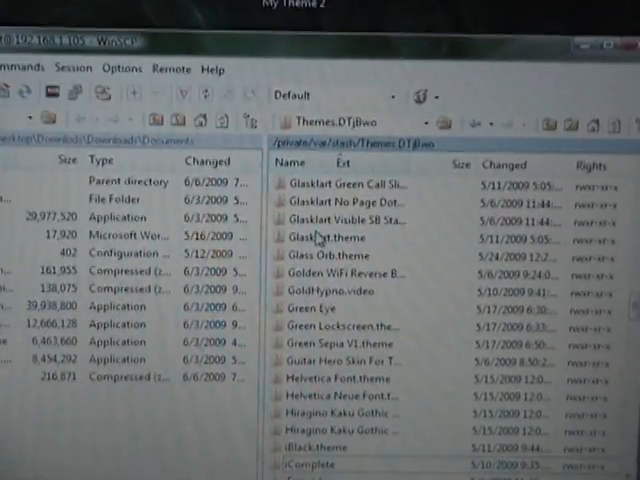
{"action": "scroll", "scroll_direction": "down", "scroll_amount": 3}
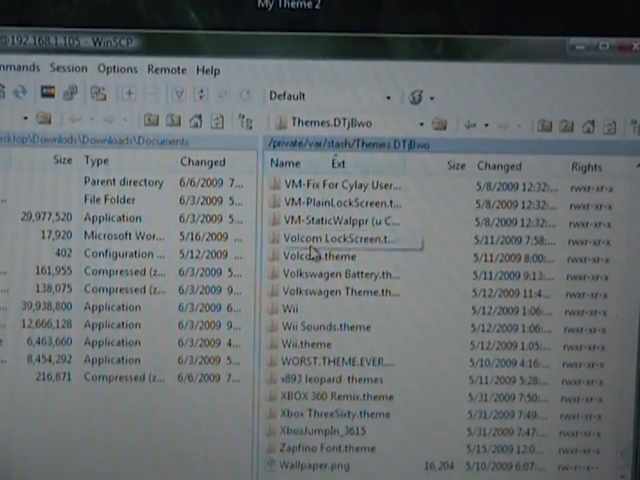